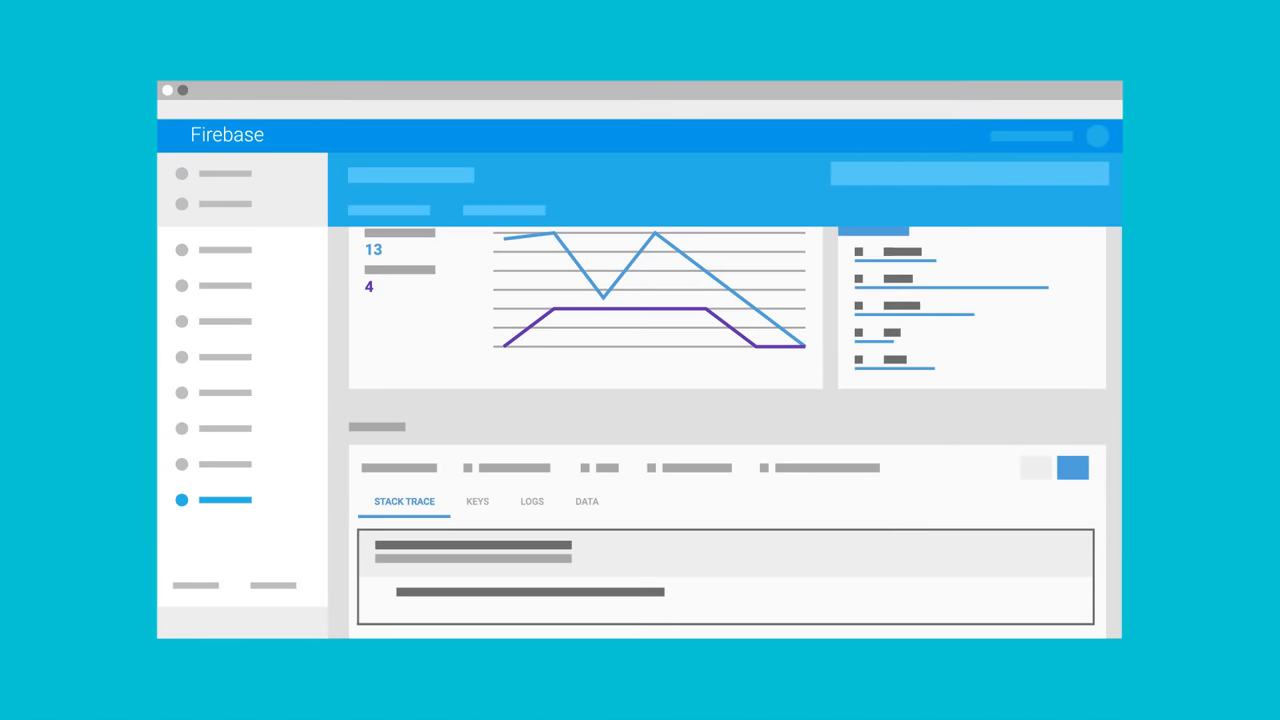
Switch the crash issue's details to the Logs tab and scroll through its log entries
click(531, 501)
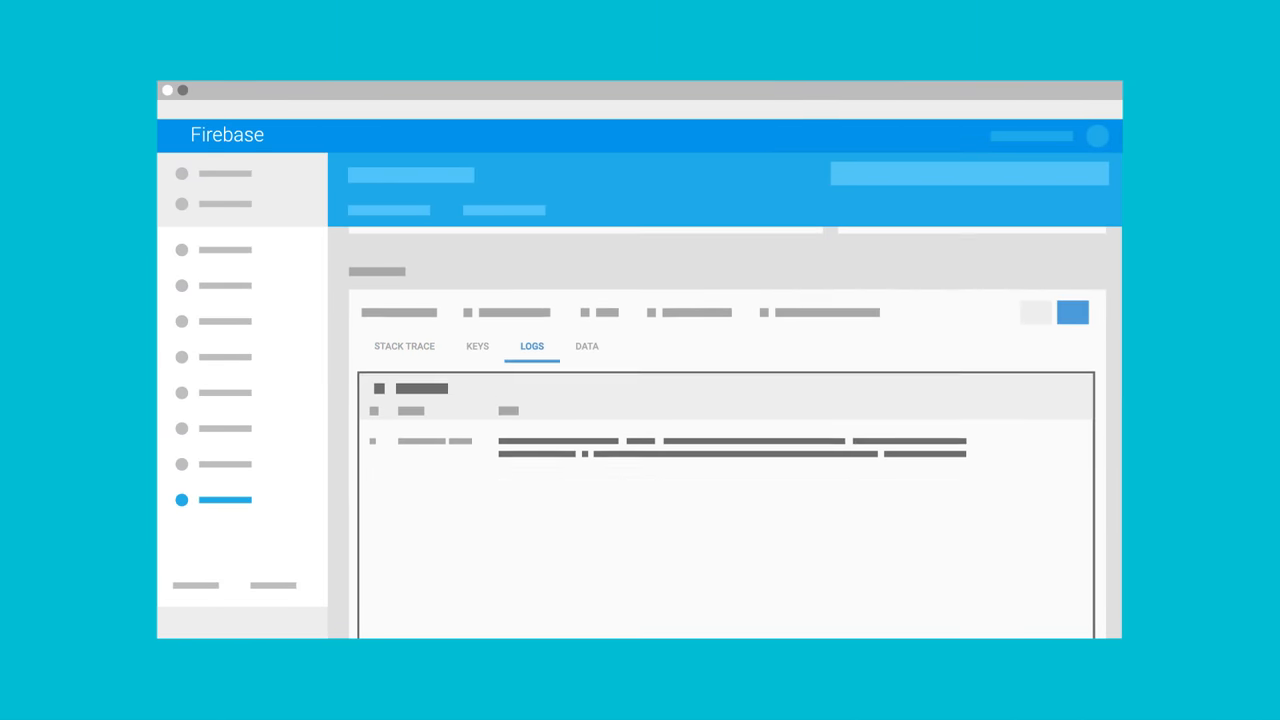
scroll(down, 3)
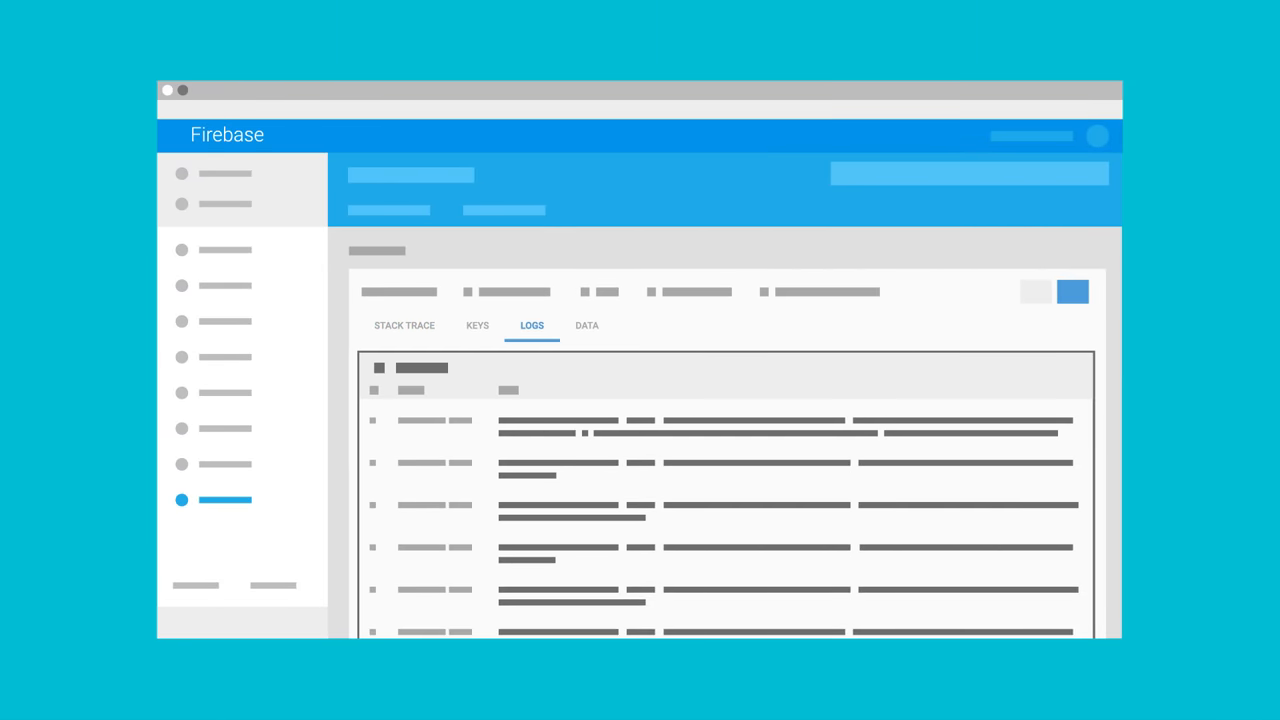